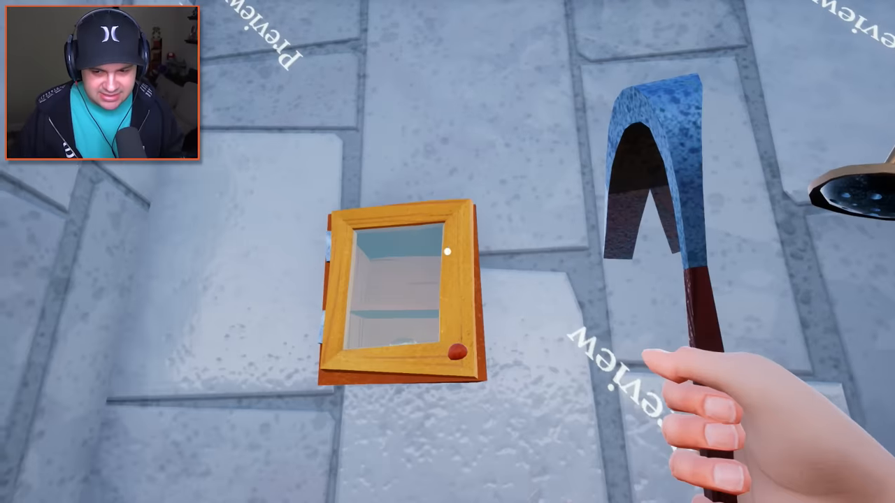
- Start a play session of the Walk_PUZZLE1FINISH mod level in the active editor viewport
click(454, 347)
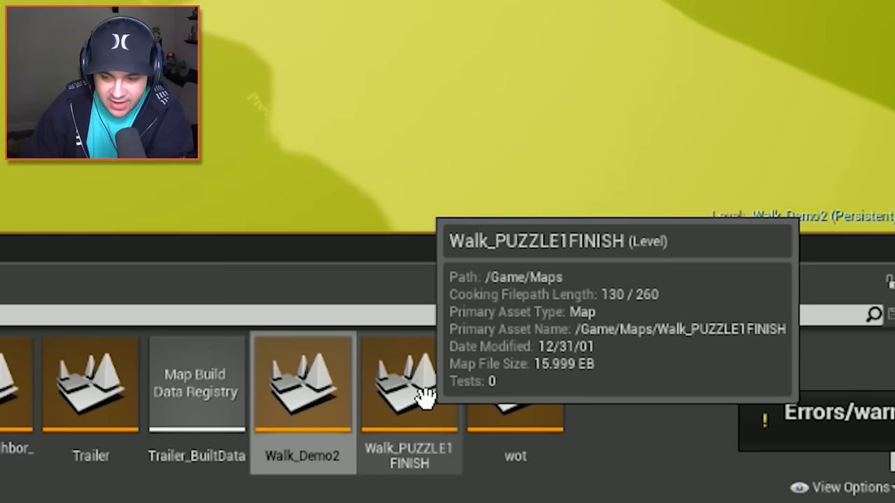
click(408, 381)
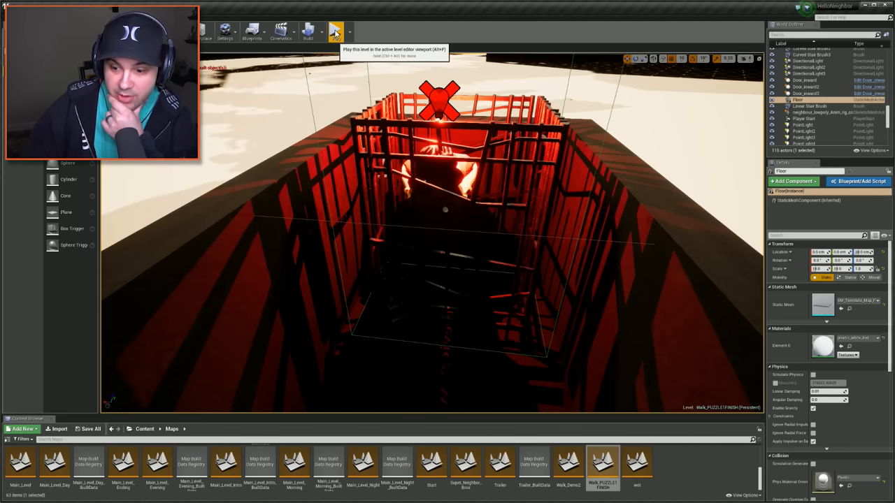
click(335, 29)
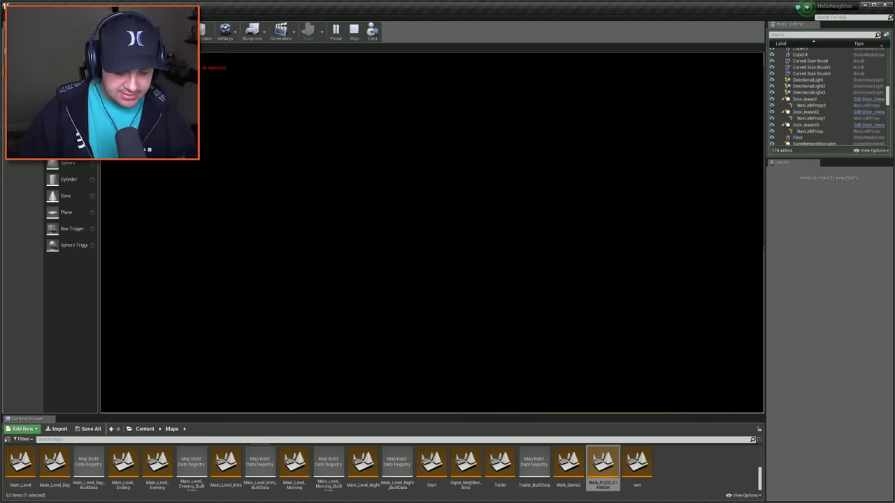